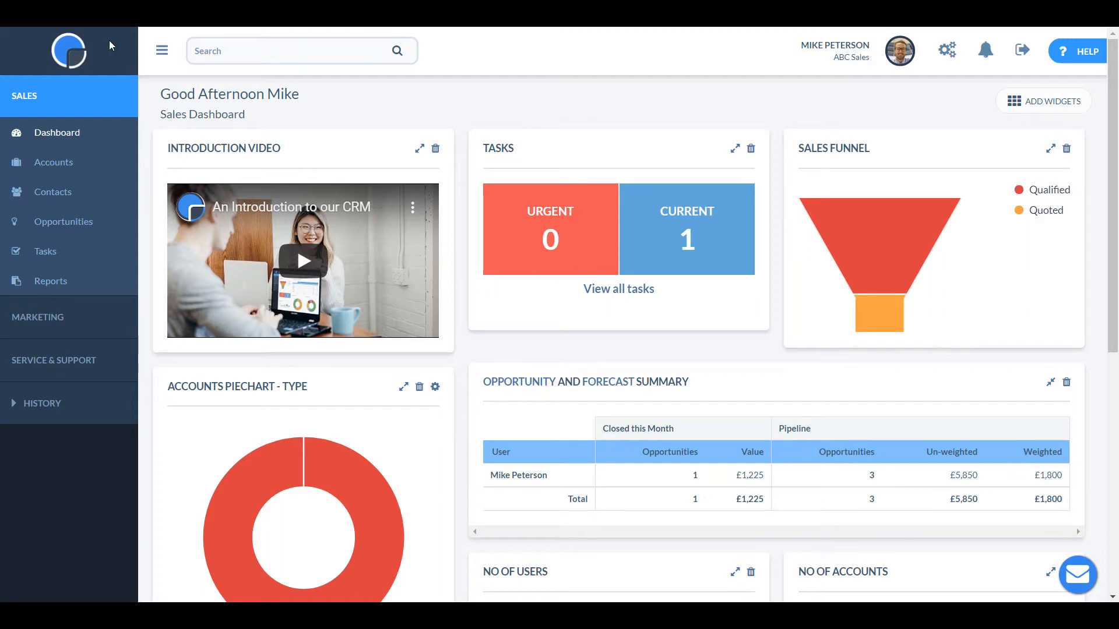
mouse_move(106, 58)
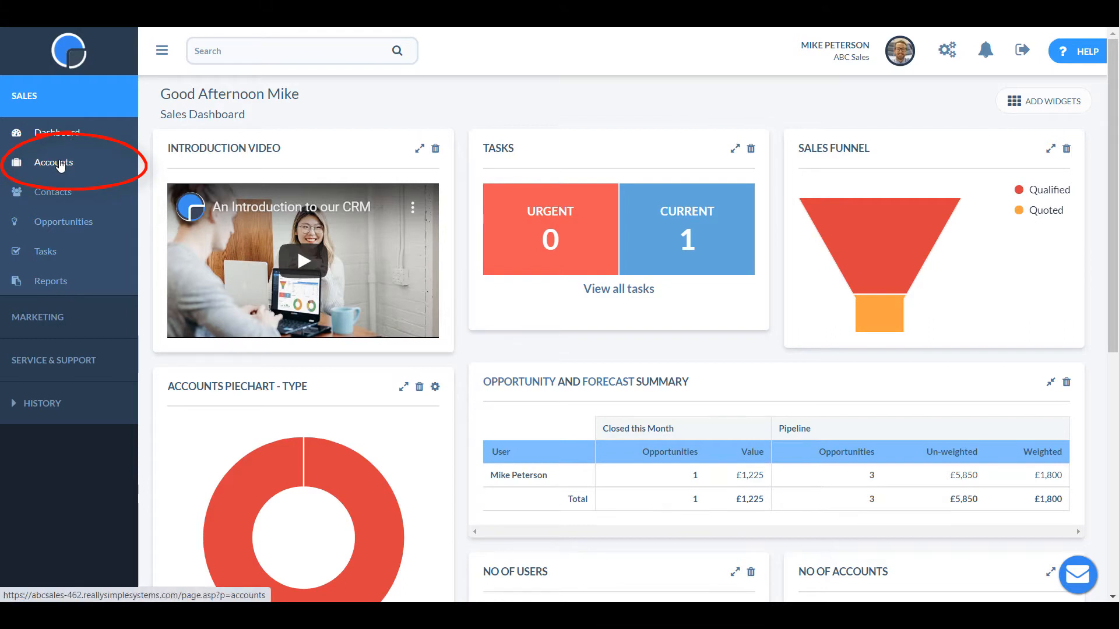
Step: Open the Accounts list, visit the Settings page, and return to Accounts
click(53, 162)
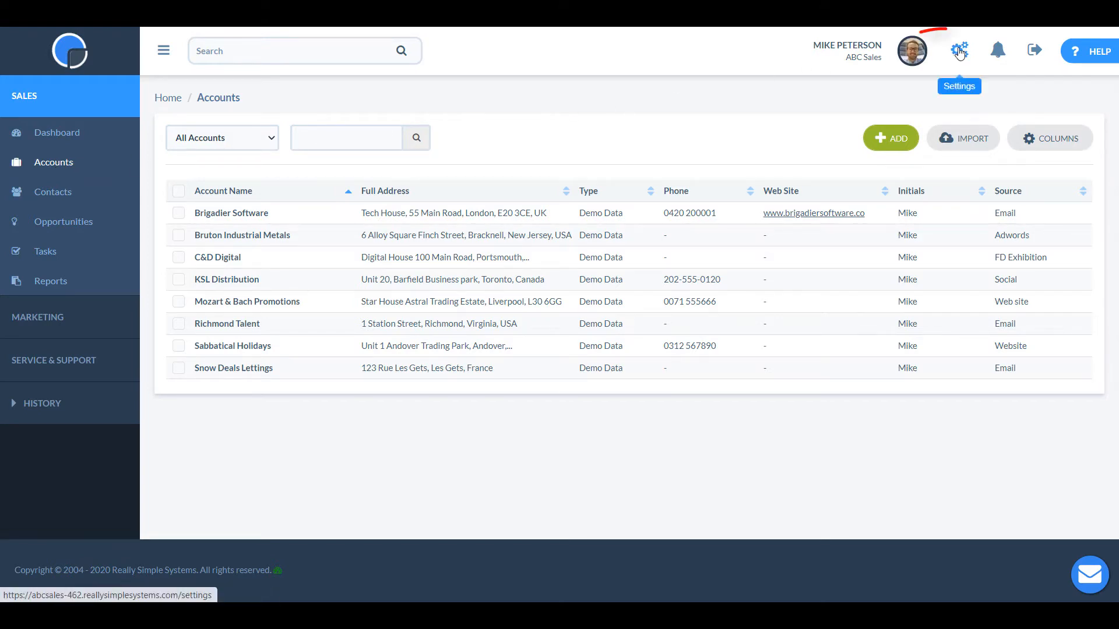
click(959, 50)
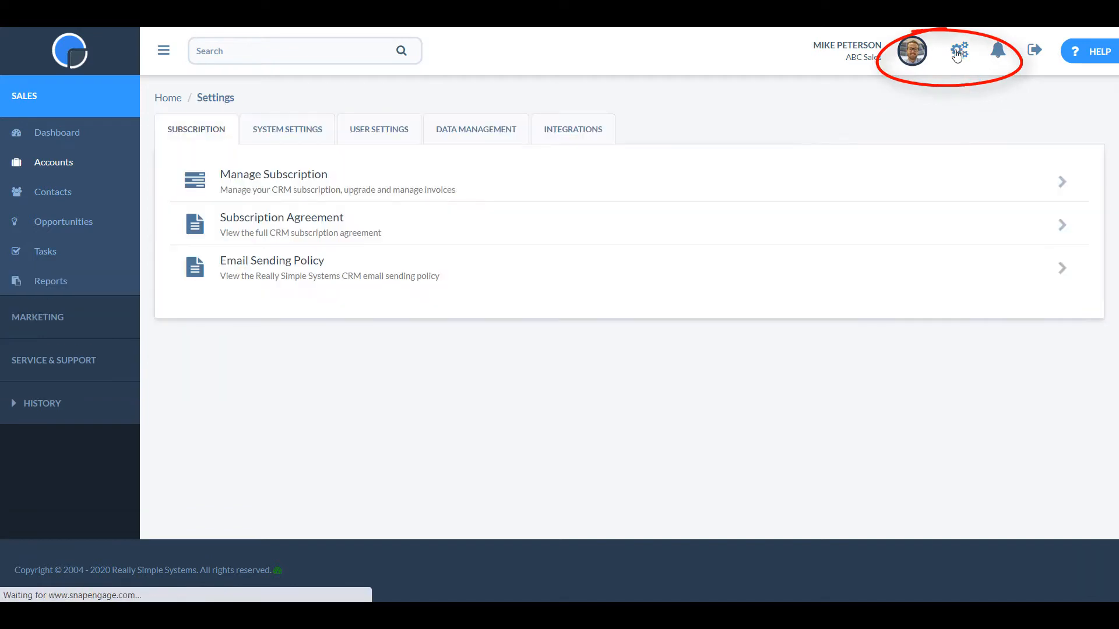
click(475, 129)
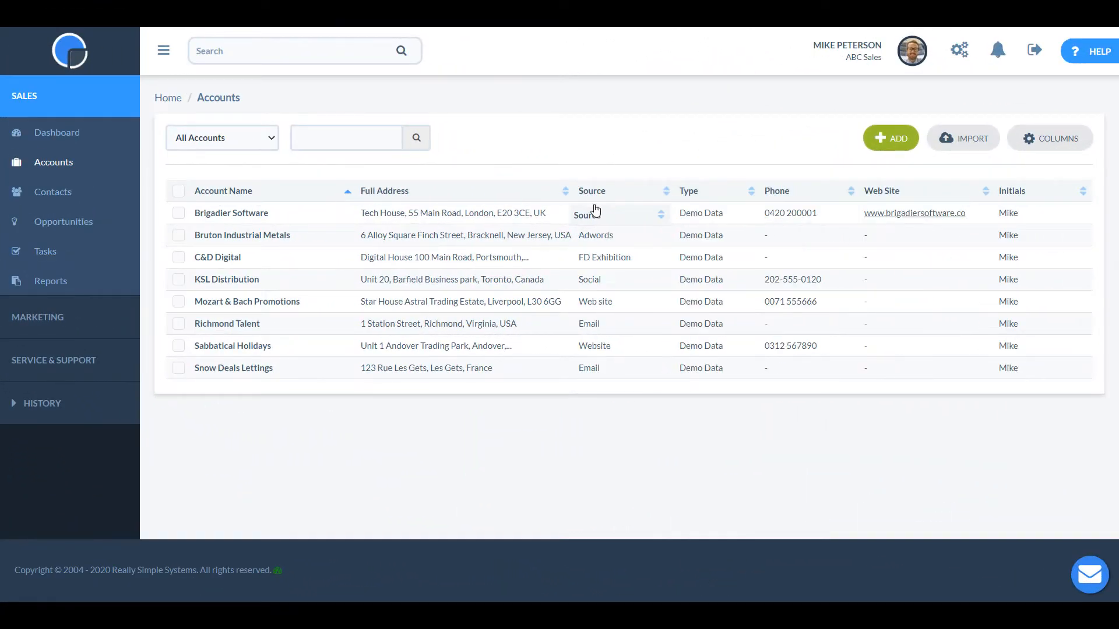
mouse_move(567, 190)
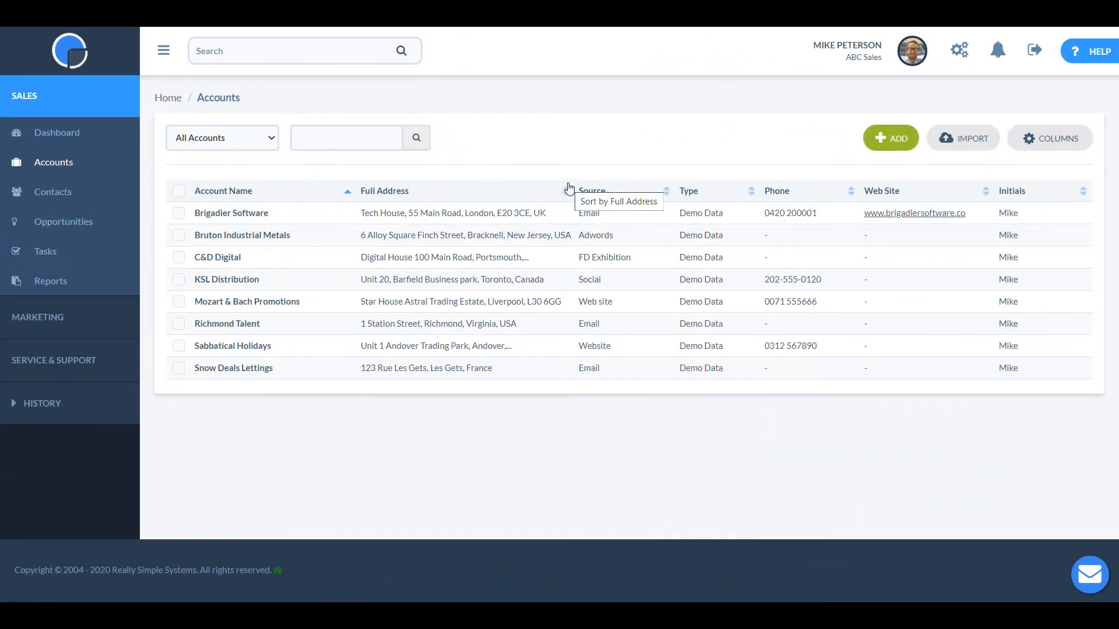
Step: Open the grid column chooser for the accounts grid and confirm the column choice
click(1049, 137)
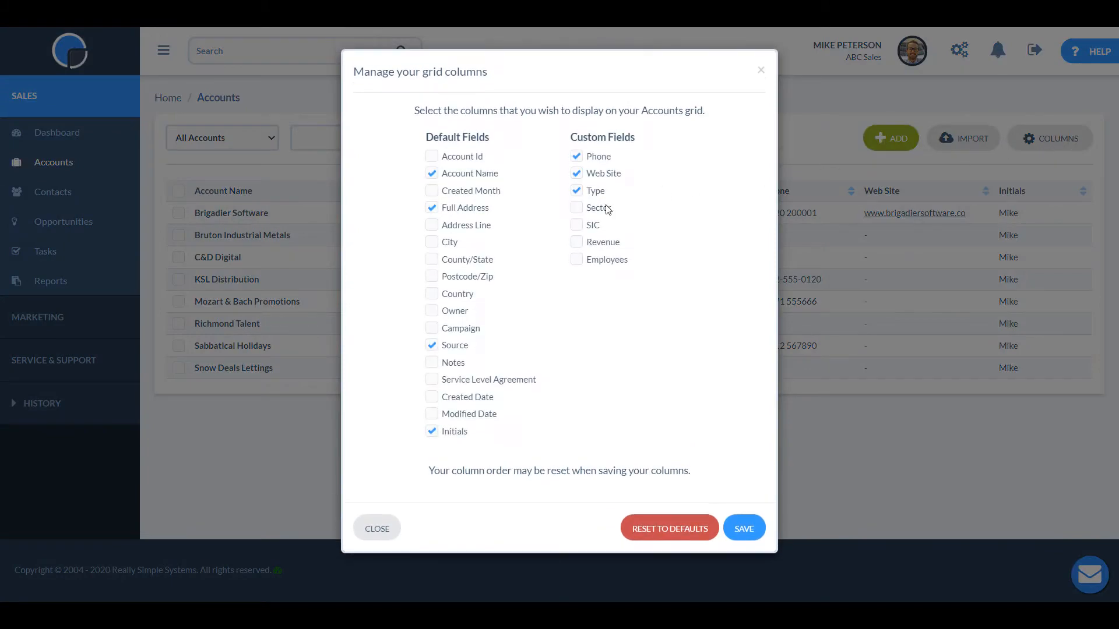
click(743, 529)
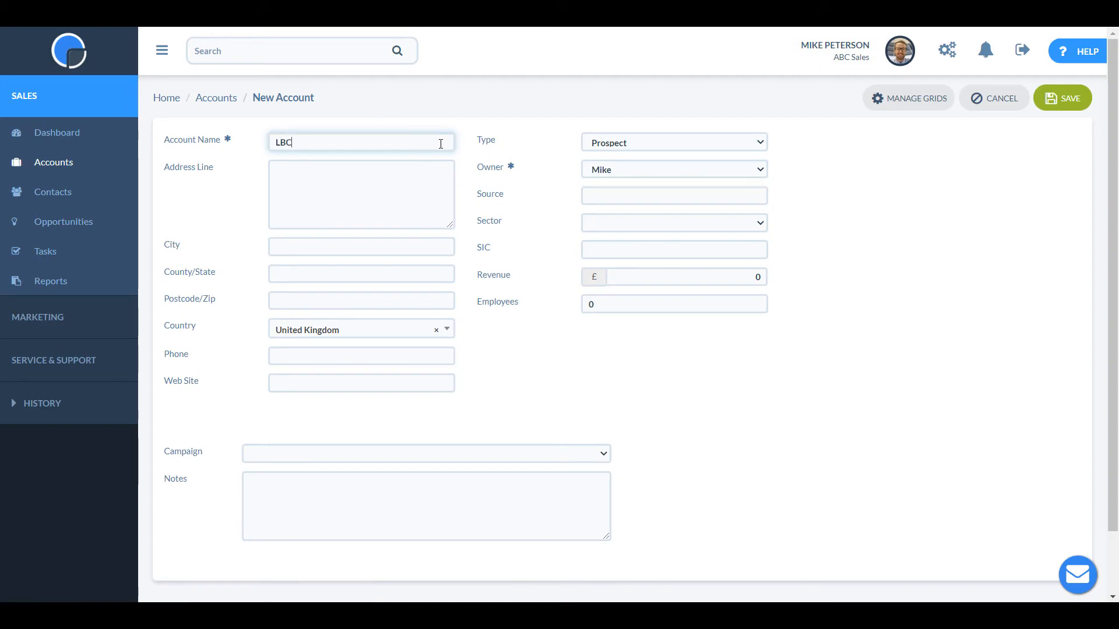
Step: Finish the account name as 'LBC Instruments' and save the new account
text(Instruments)
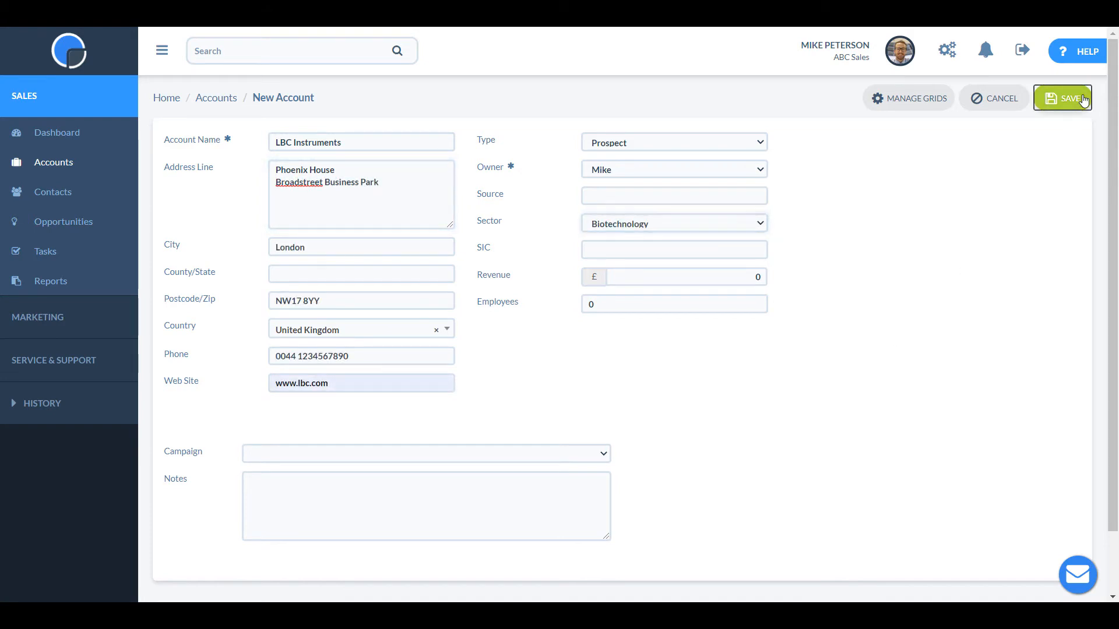
click(1063, 98)
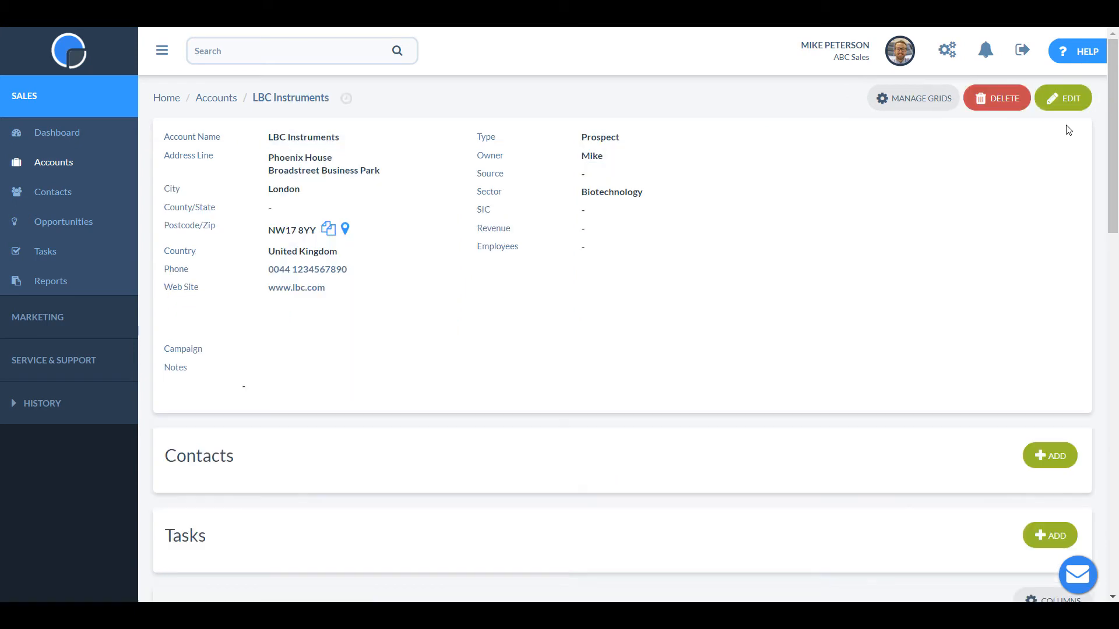
mouse_move(1024, 392)
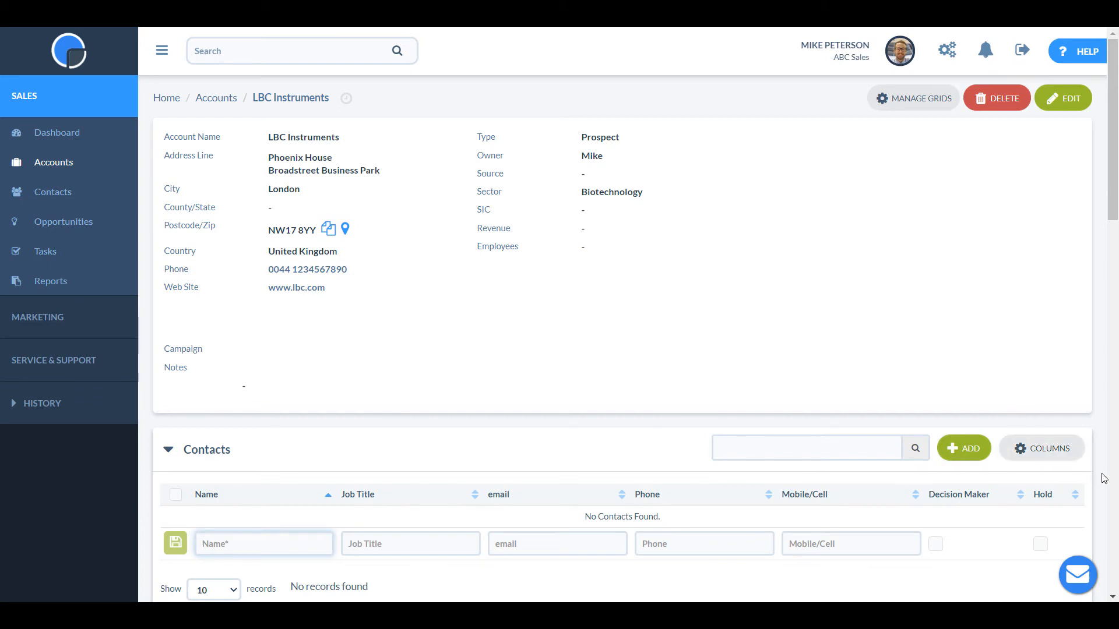
Step: Scroll down the LBC Instruments account page to the empty Contacts panel
scroll(down, 3)
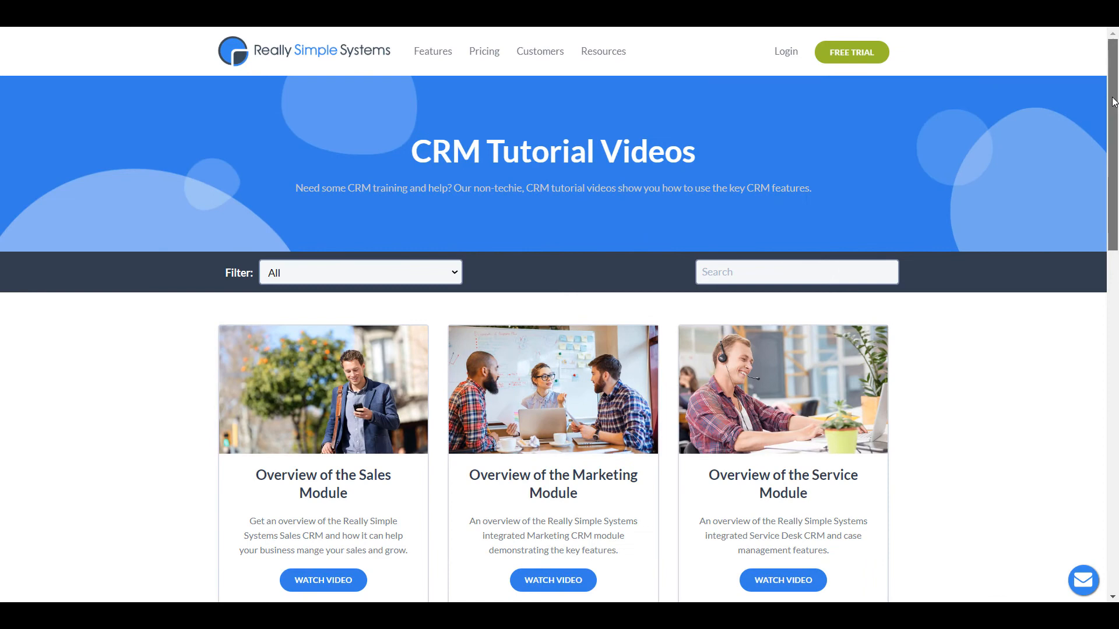
Step: Scroll the Tutorial Videos page and open the How to Import Data video
scroll(down, 3)
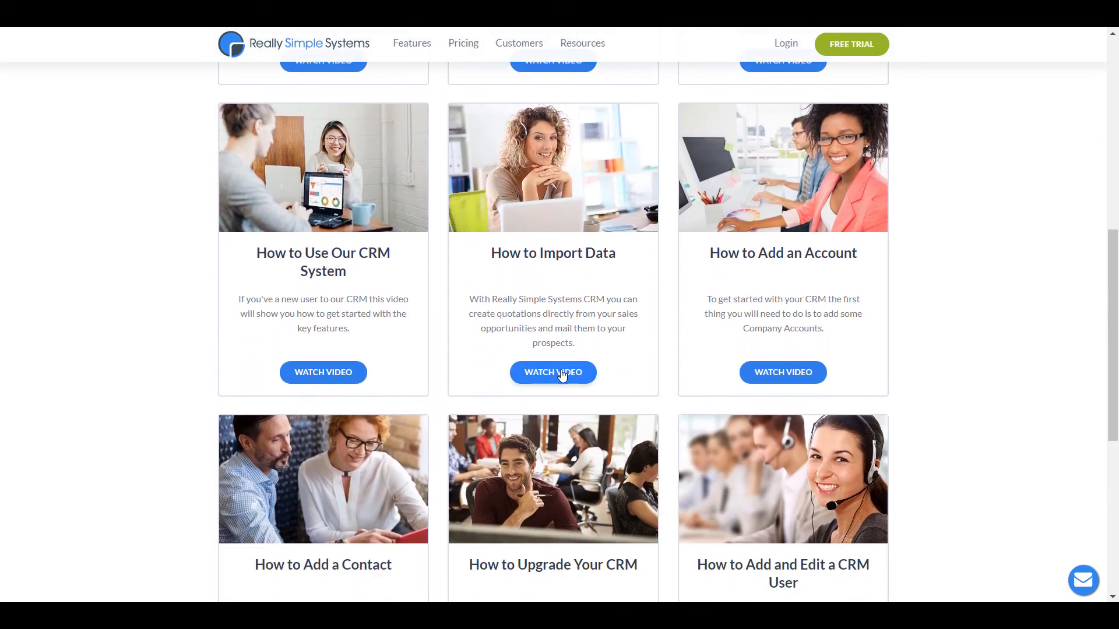
mouse_move(552, 372)
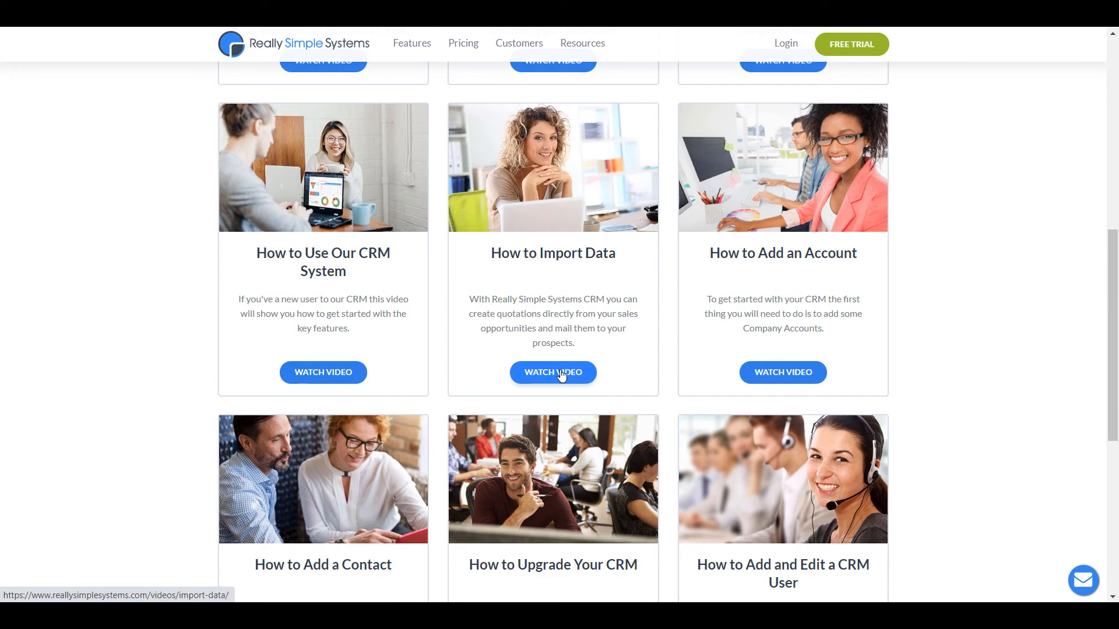
click(552, 371)
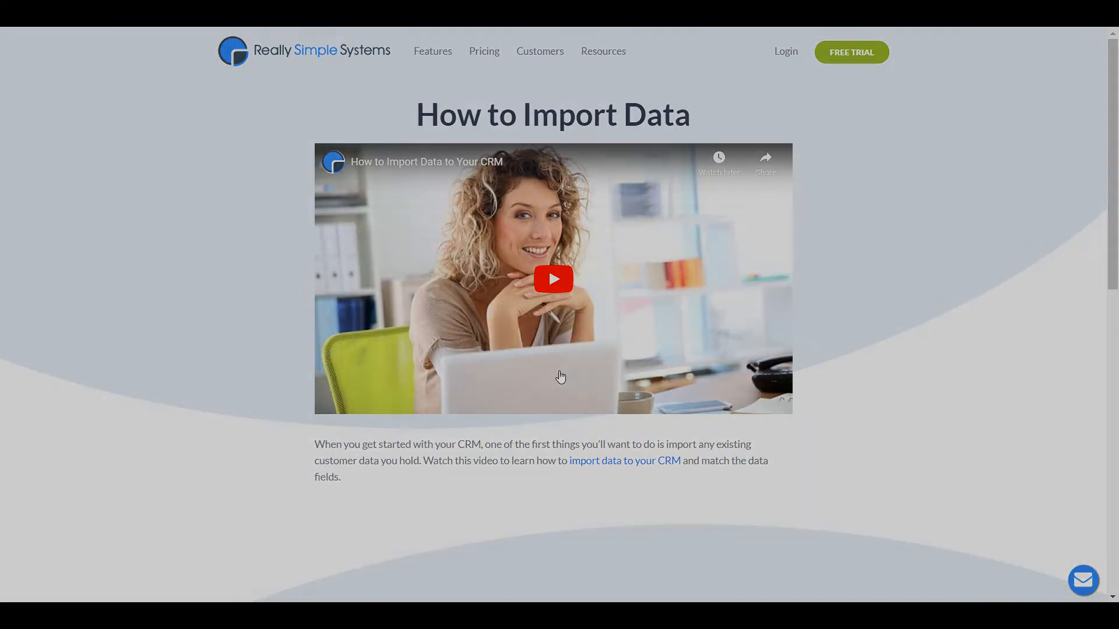